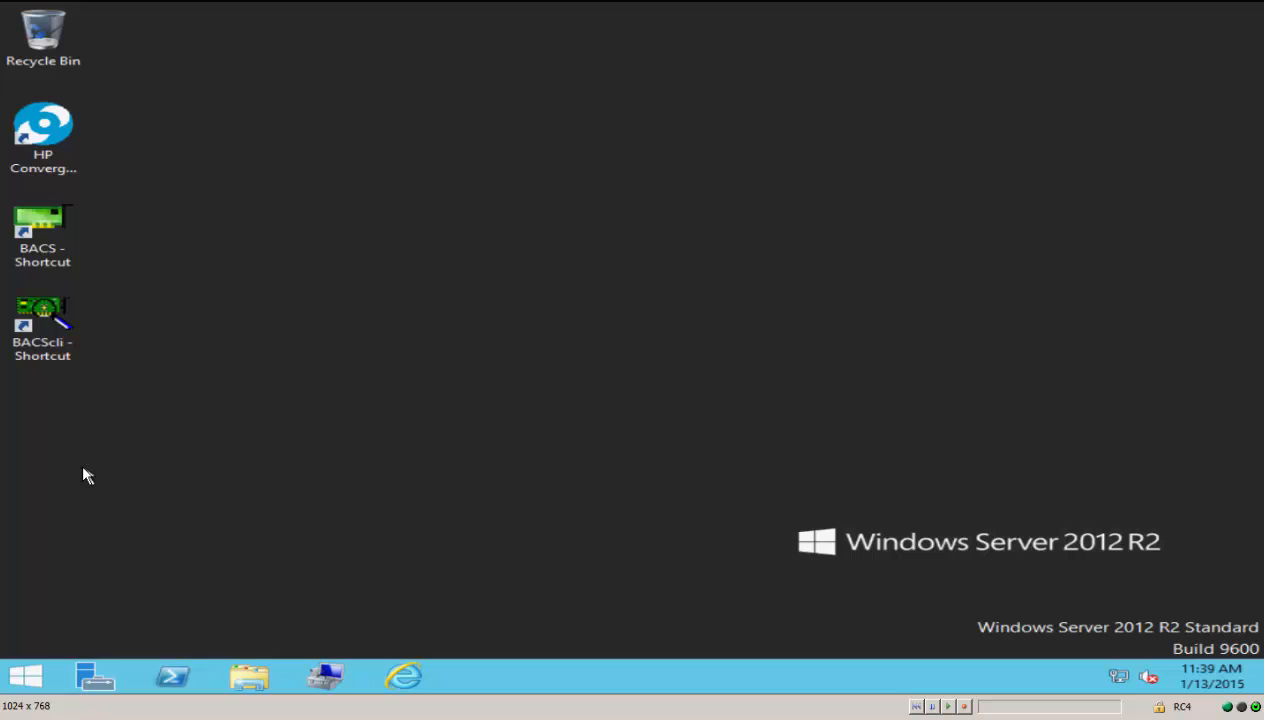
{"action": "mouse_move", "coordinate": [324, 676]}
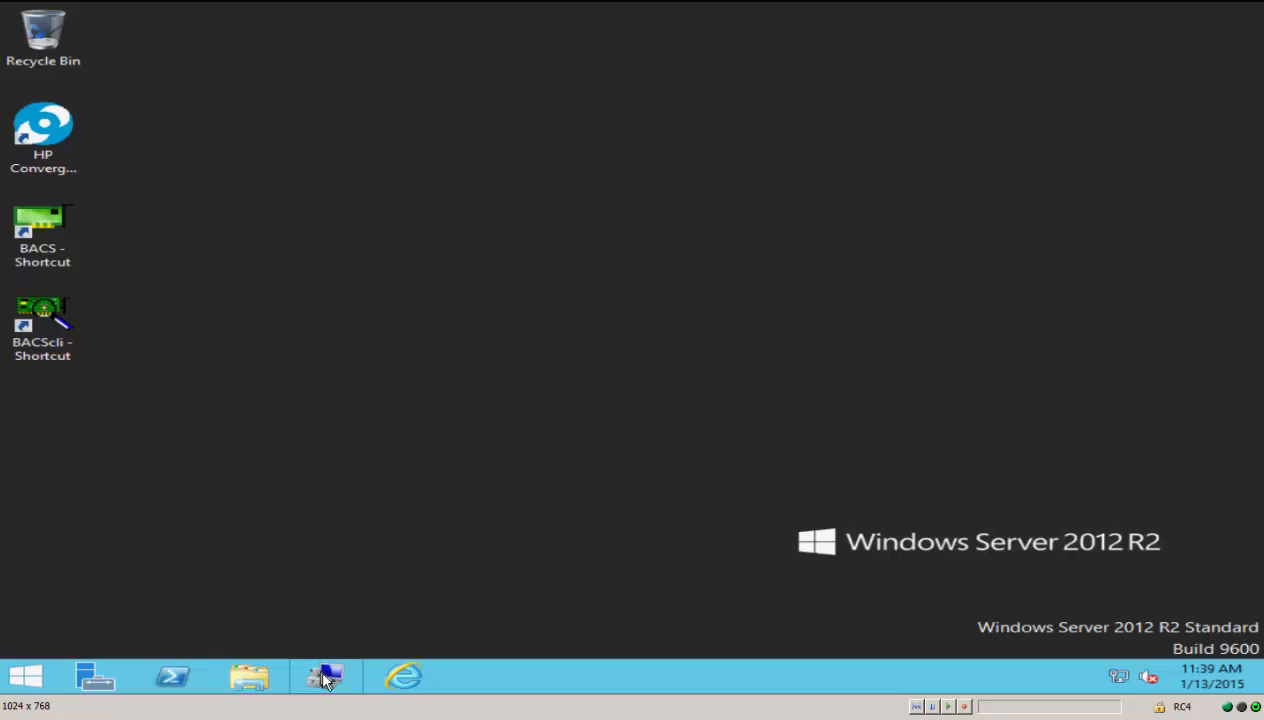
{"action": "mouse_move", "coordinate": [324, 676]}
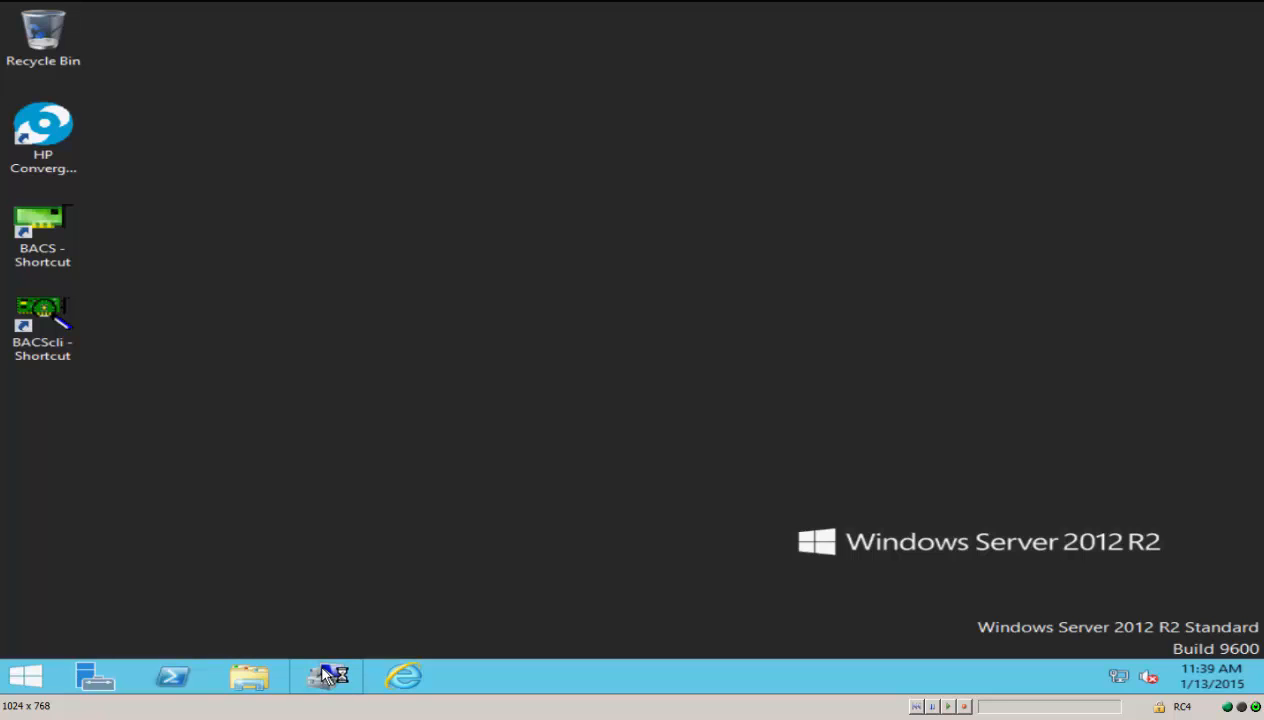
Show the Network adapters in Device Manager: four 331i ports and two 533FLR-T adapters.
{"action": "left_click", "coordinate": [324, 676]}
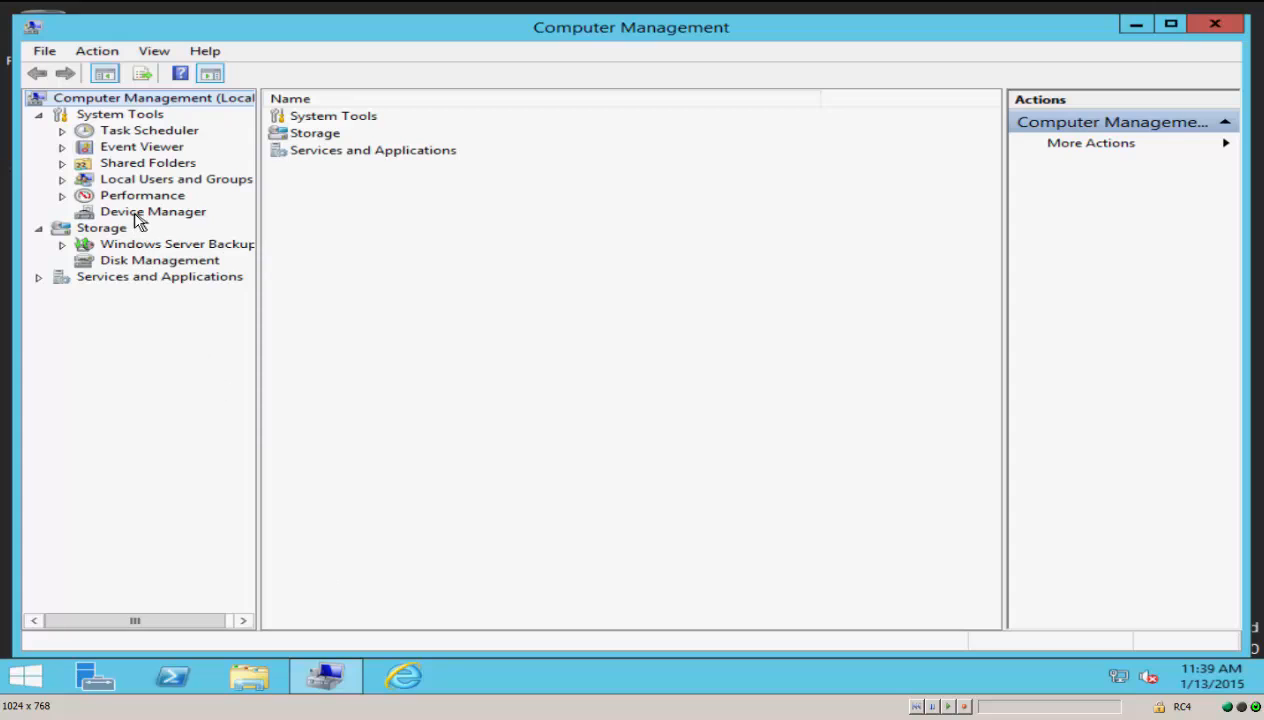
{"action": "left_click", "coordinate": [152, 212]}
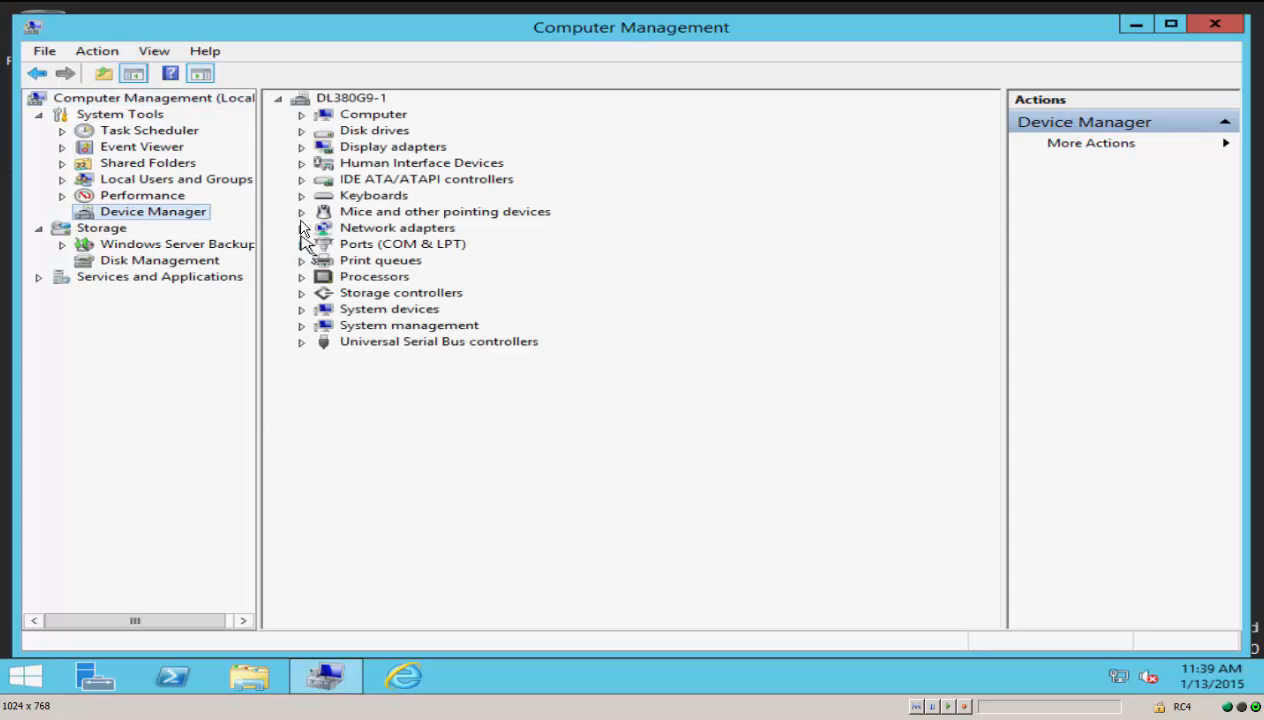
{"action": "left_click", "coordinate": [300, 228]}
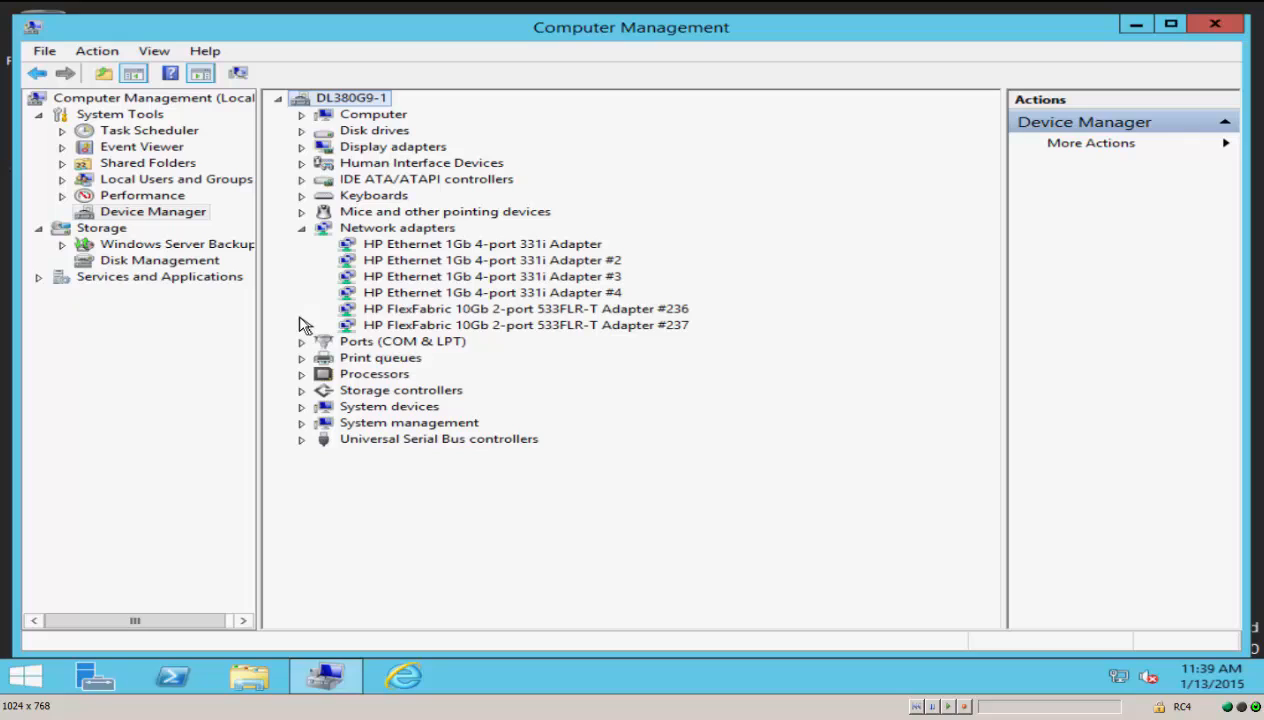
Restart the server so it boots to the HP ProLiant POST screen.
{"action": "left_click", "coordinate": [524, 308]}
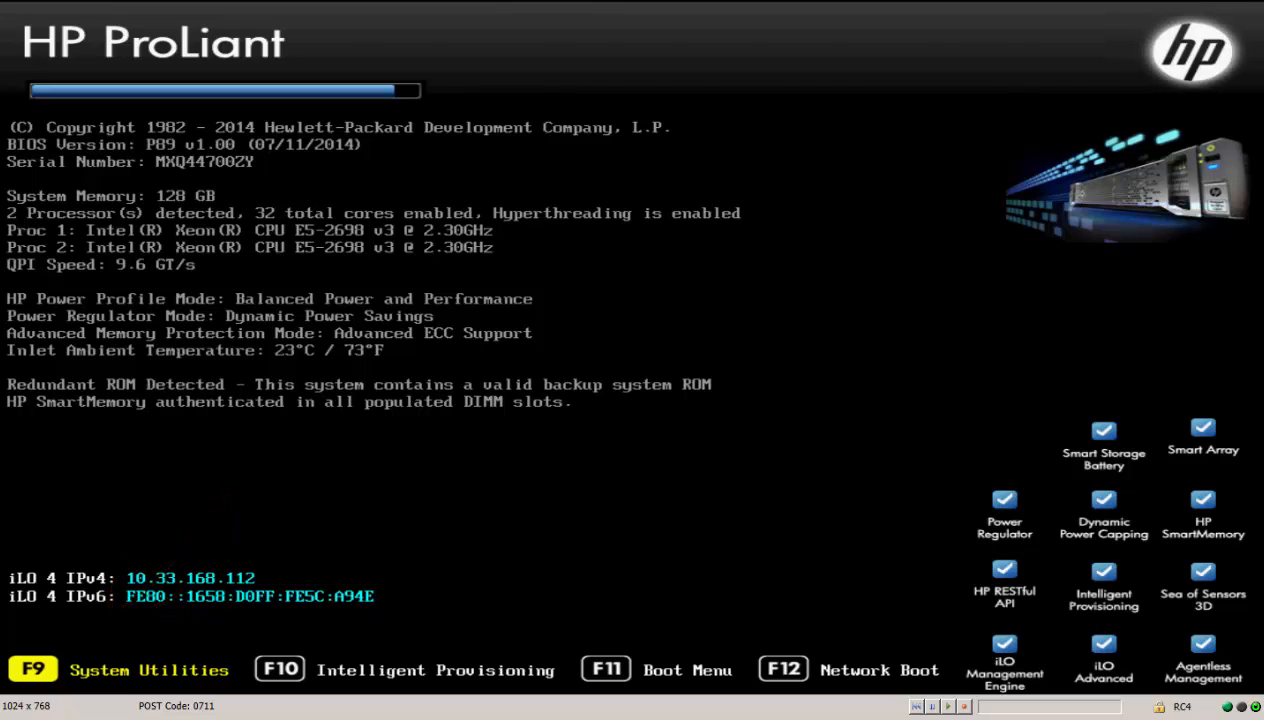
Enter System Utilities with F9 during POST.
{"action": "key", "text": "f9"}
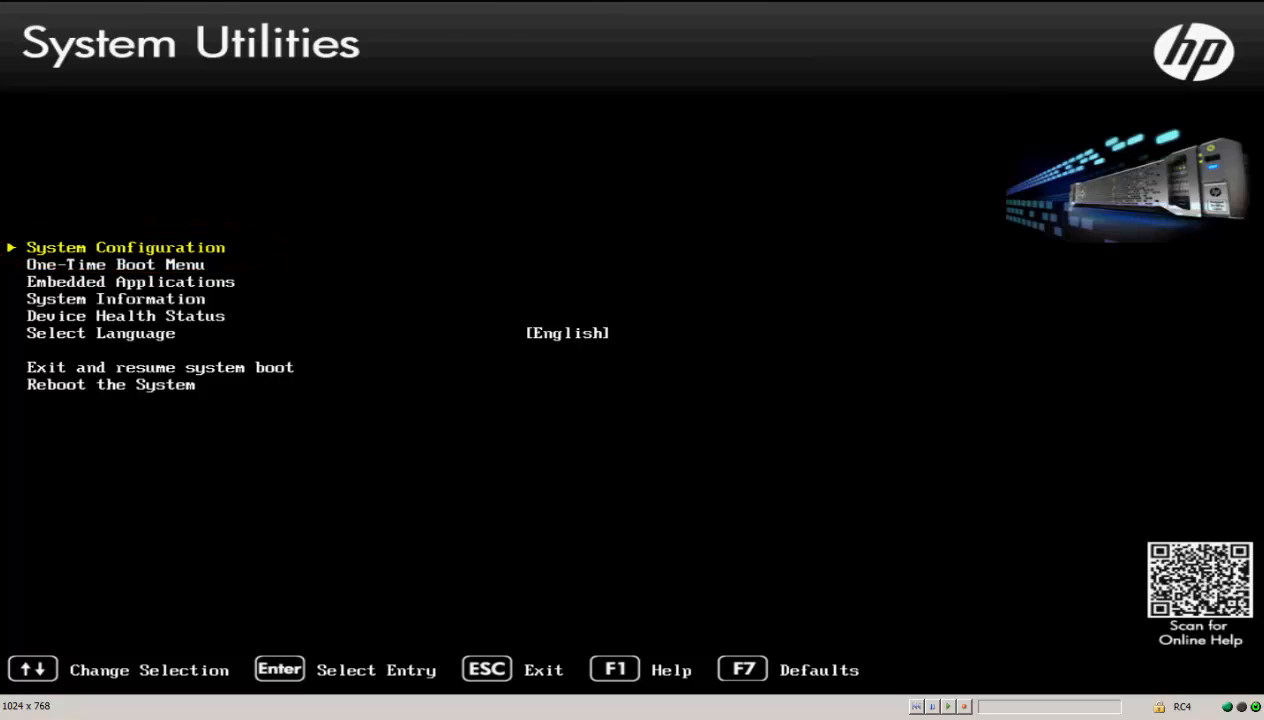
Enter System Configuration and move to Embedded FlexibleLOM 1 Port 1.
{"action": "key", "text": "Return"}
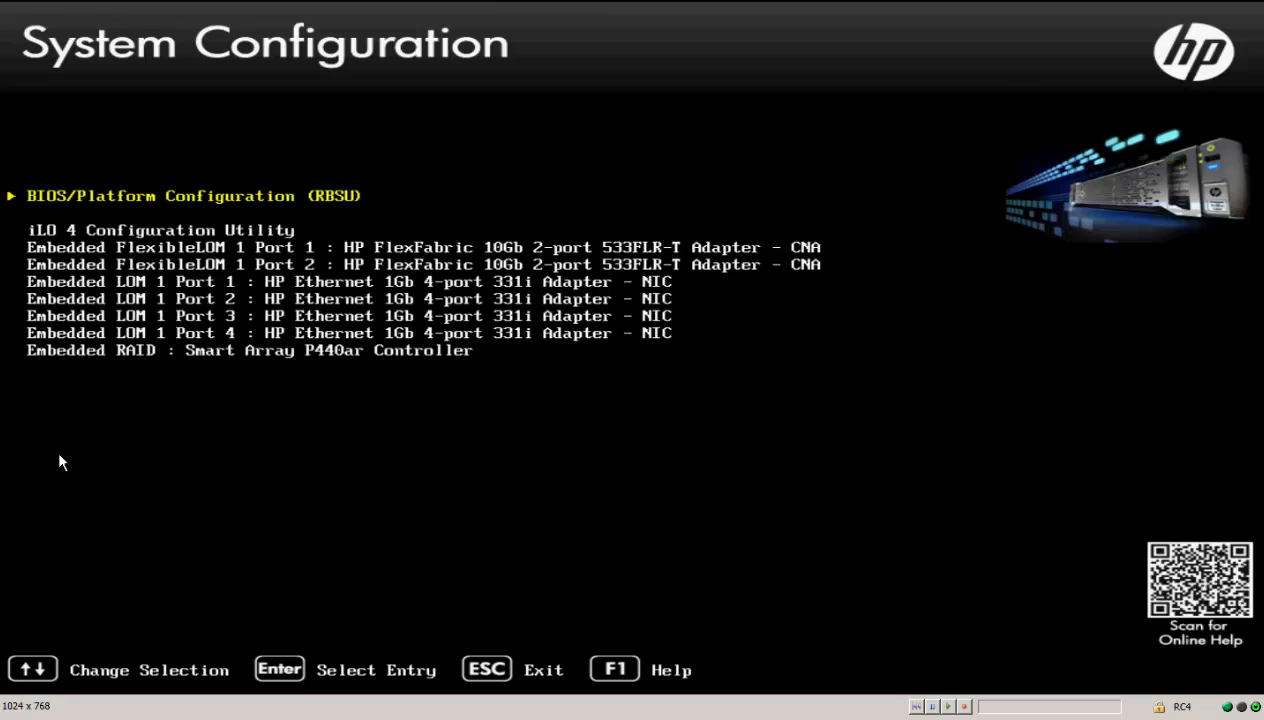
{"action": "key", "text": "Down"}
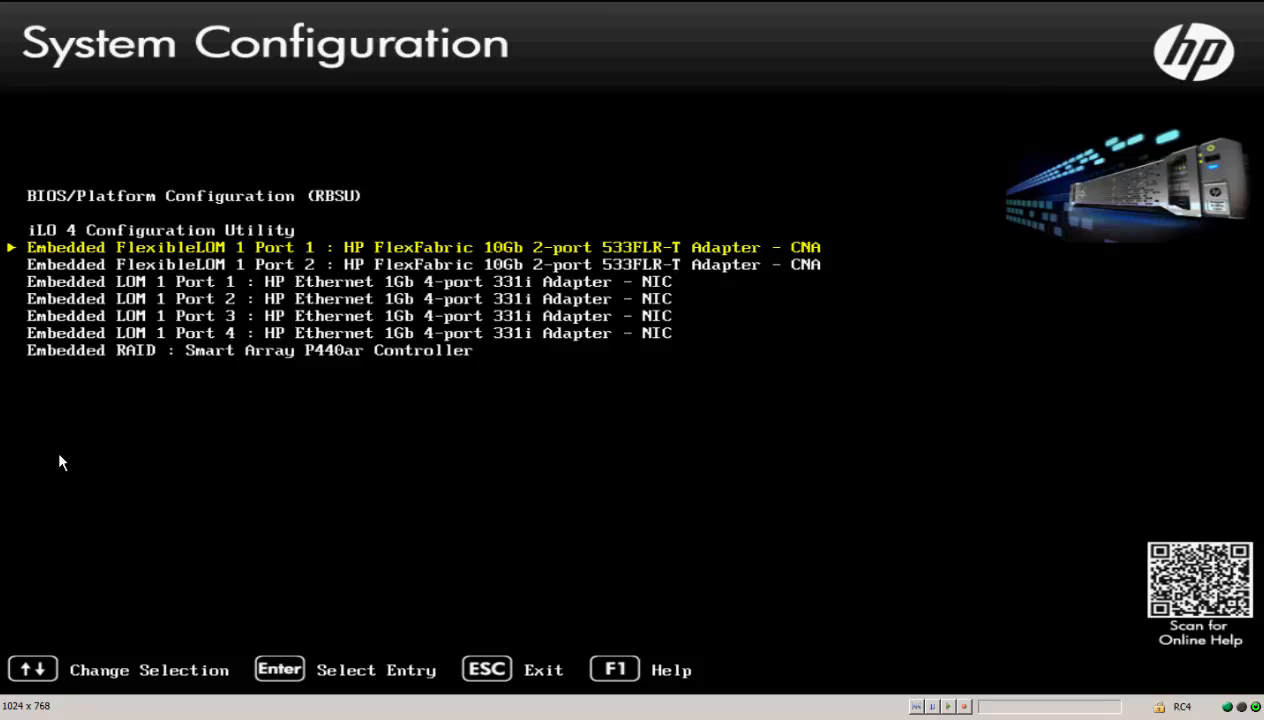
Set the 533FLR-T port 1 Multi-Function Mode to NPAR1.5 in Device Hardware Configuration.
{"action": "key", "text": "Enter"}
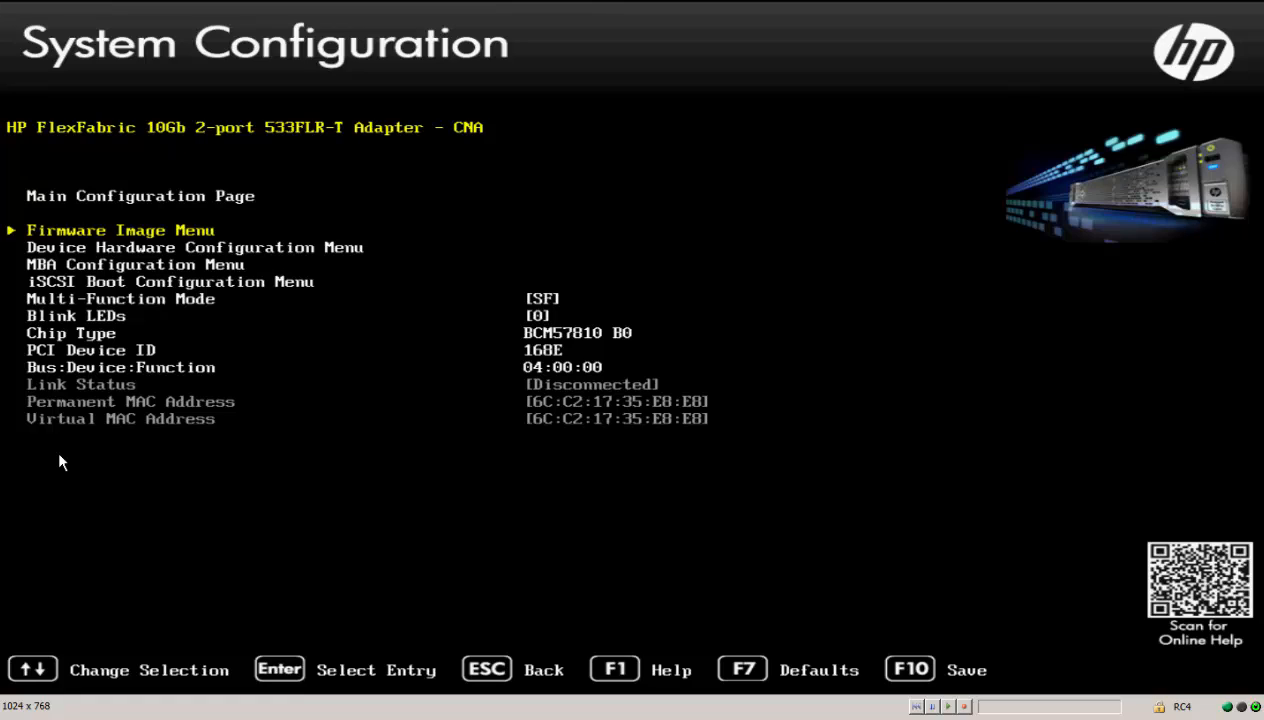
{"action": "key", "text": "Down"}
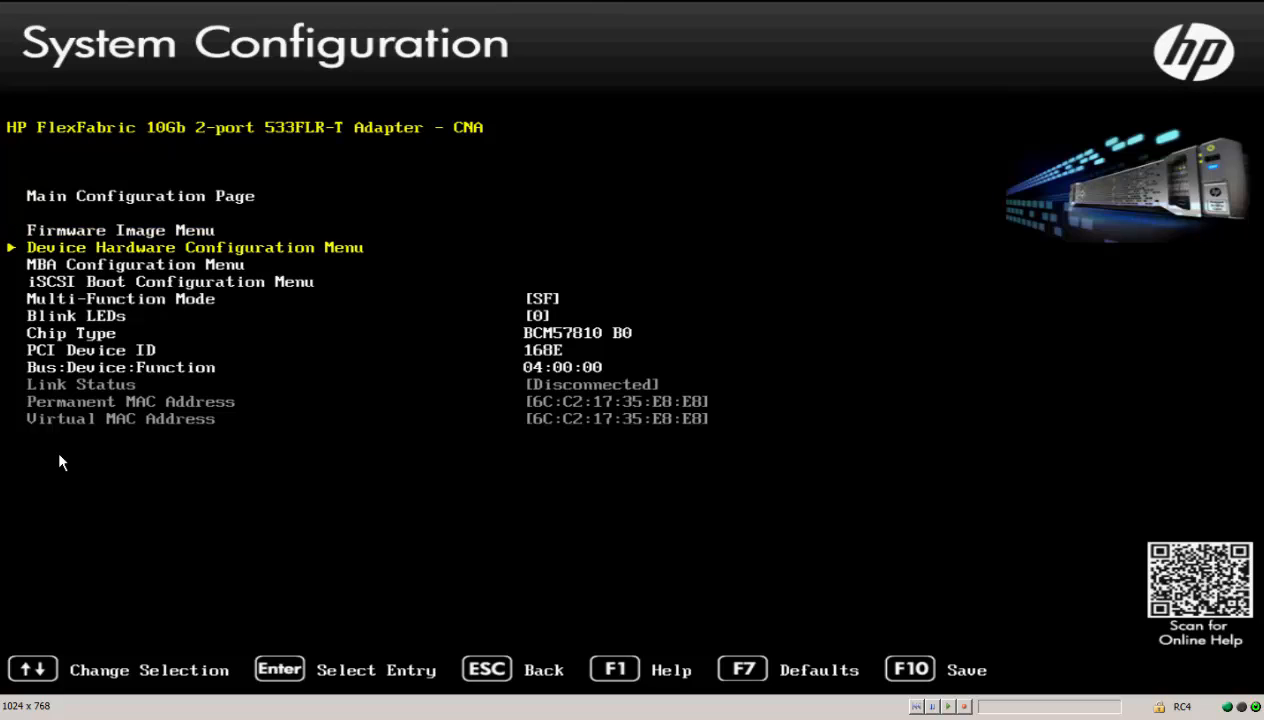
{"action": "key", "text": "Return"}
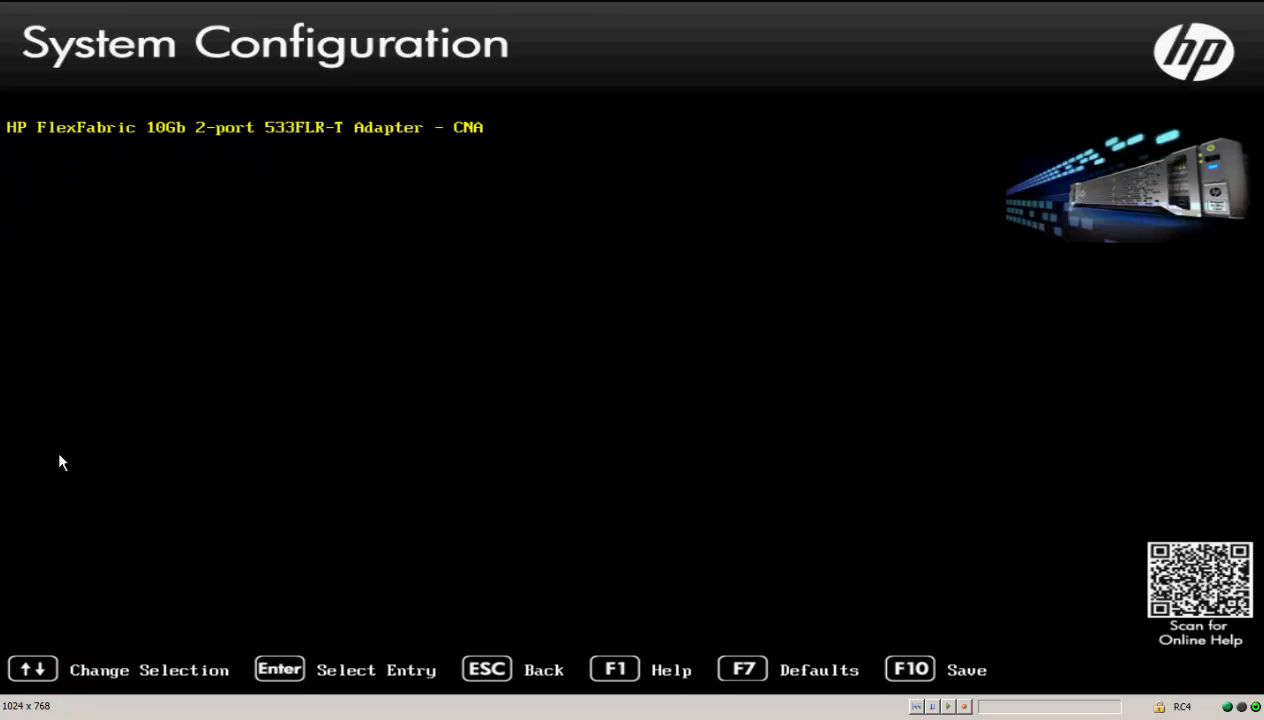
{"action": "key", "text": "Return"}
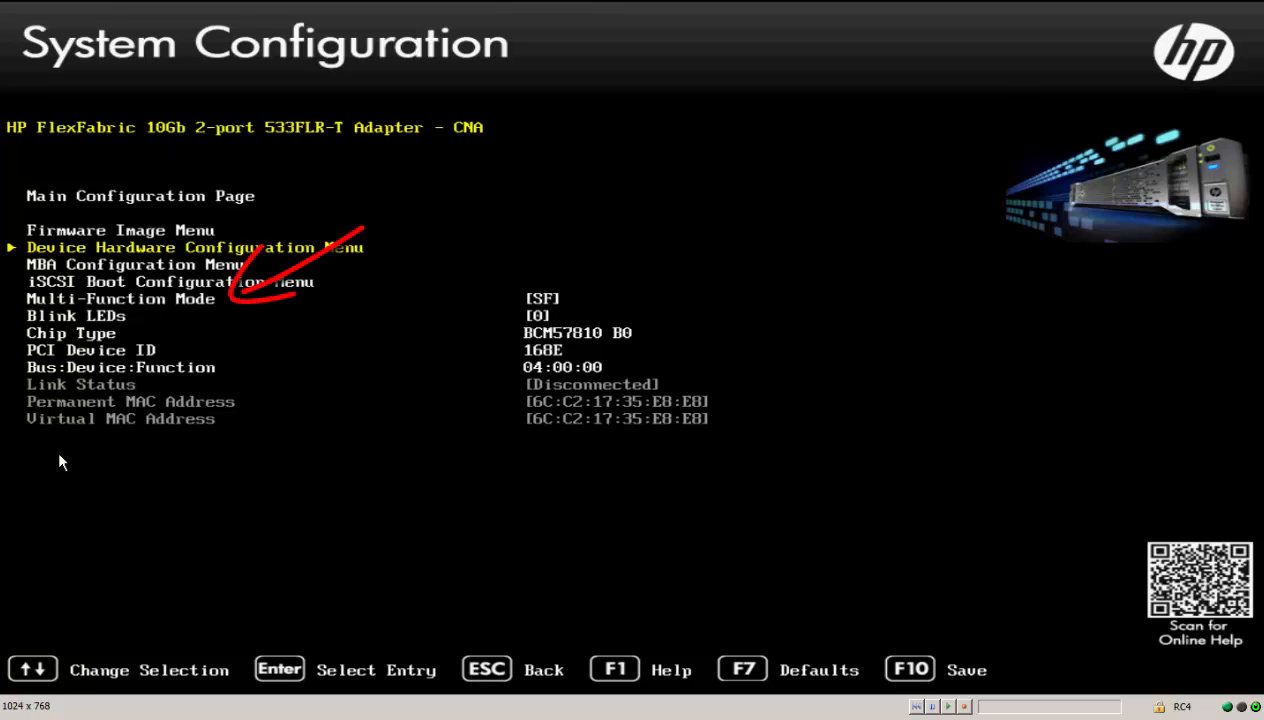
{"action": "key", "text": "Down"}
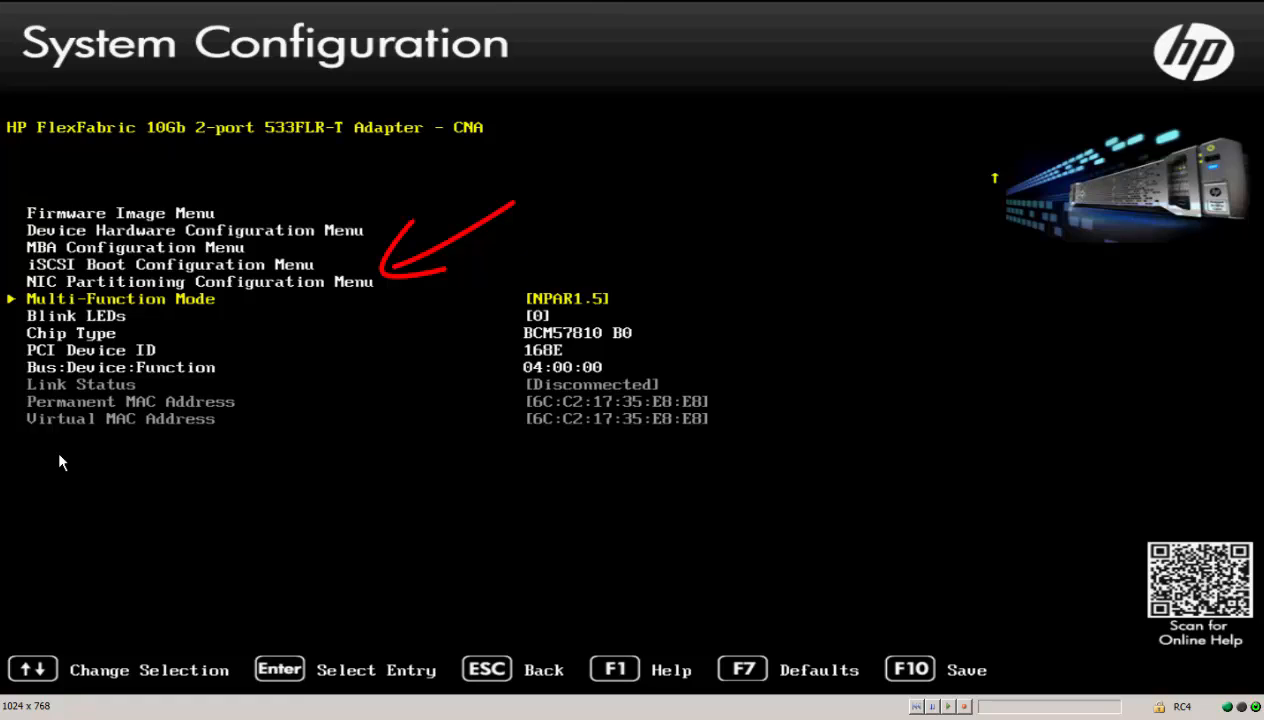
Enter the NIC Partitioning Configuration Menu showing four enabled ETH partitions.
{"action": "key", "text": "Up"}
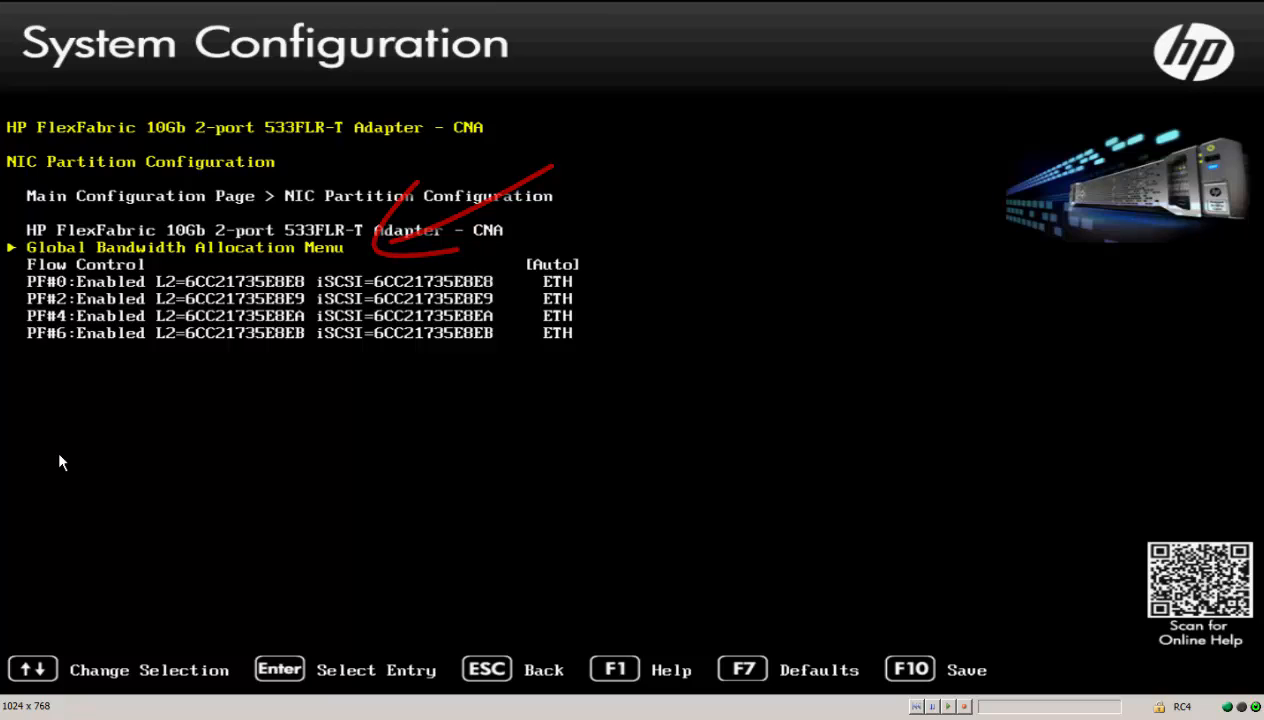
Review Global Bandwidth Allocation, then save changes and return to the System Utilities main menu.
{"action": "key", "text": "Return"}
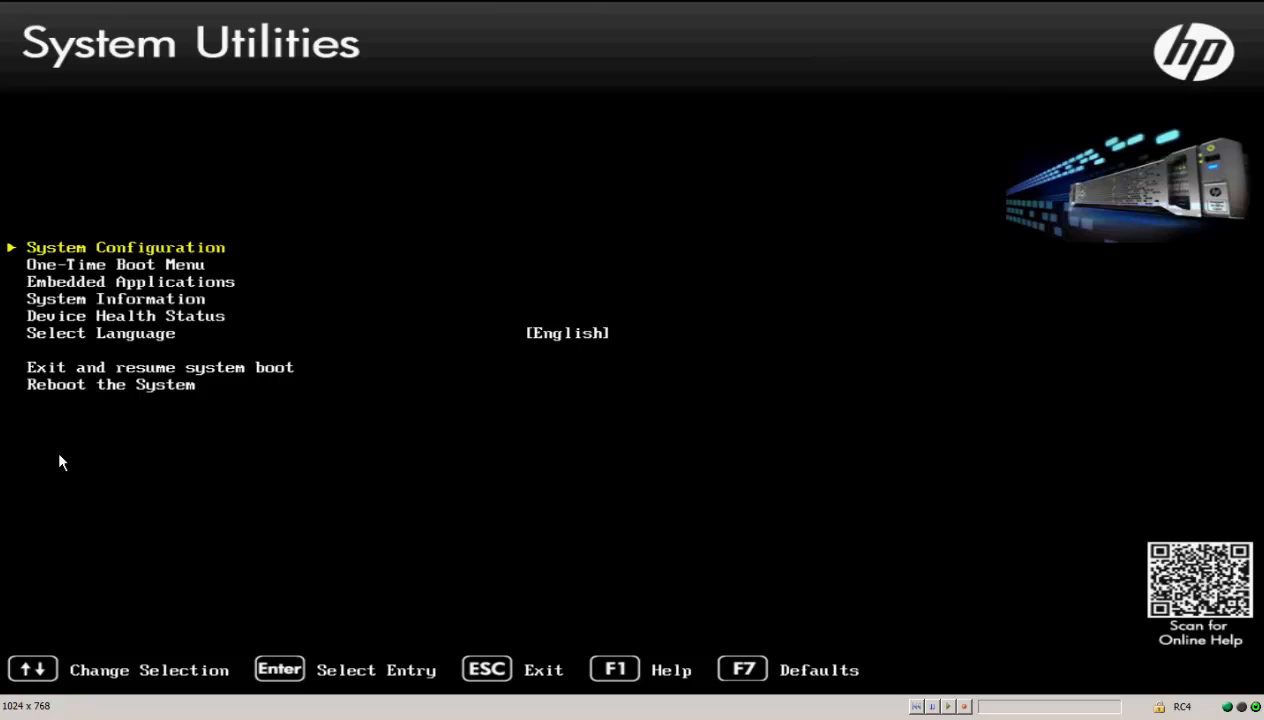
Reboot the system from System Utilities back into Windows Server 2012 R2.
{"action": "key", "text": "Down"}
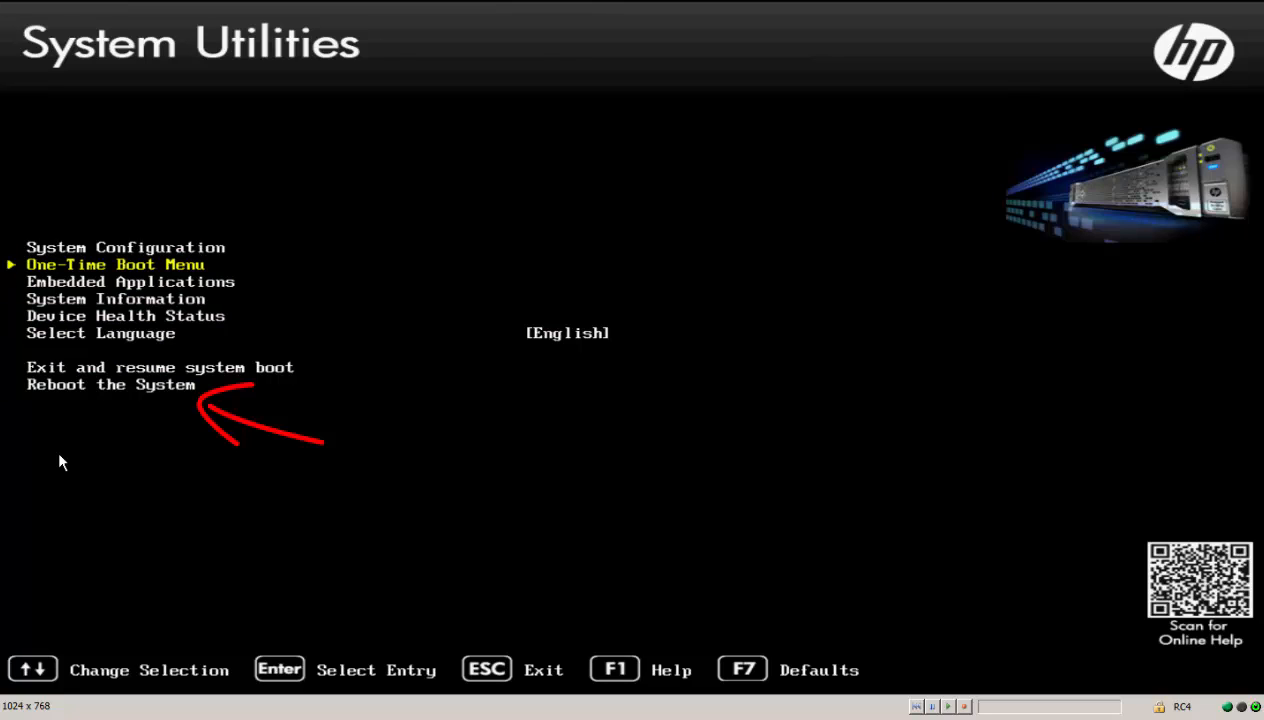
{"action": "key", "text": "down"}
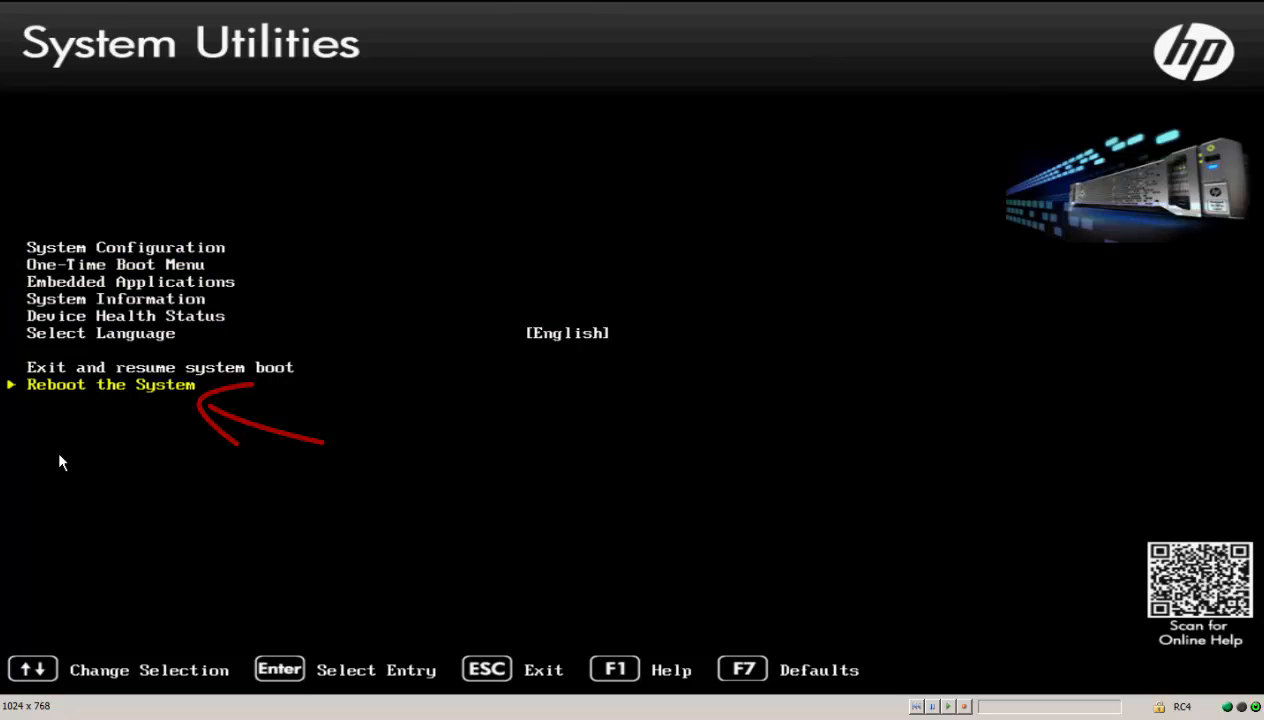
{"action": "key", "text": "Return"}
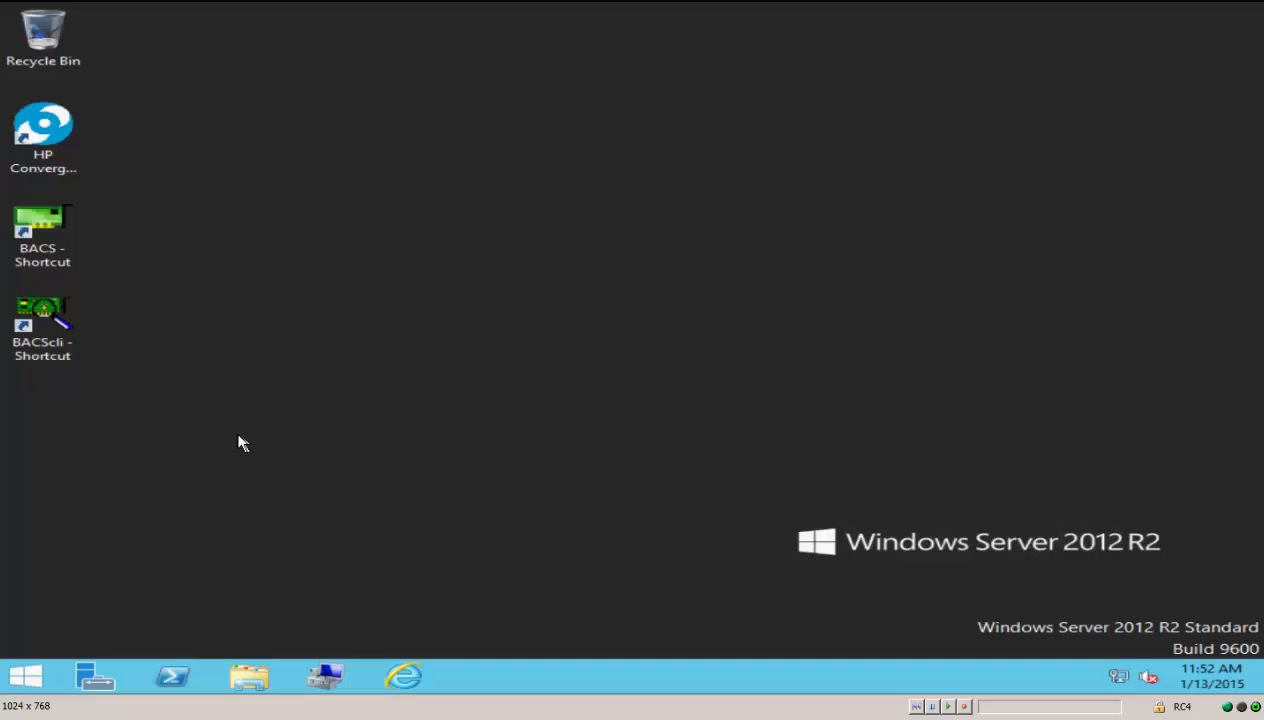
{"action": "mouse_move", "coordinate": [324, 678]}
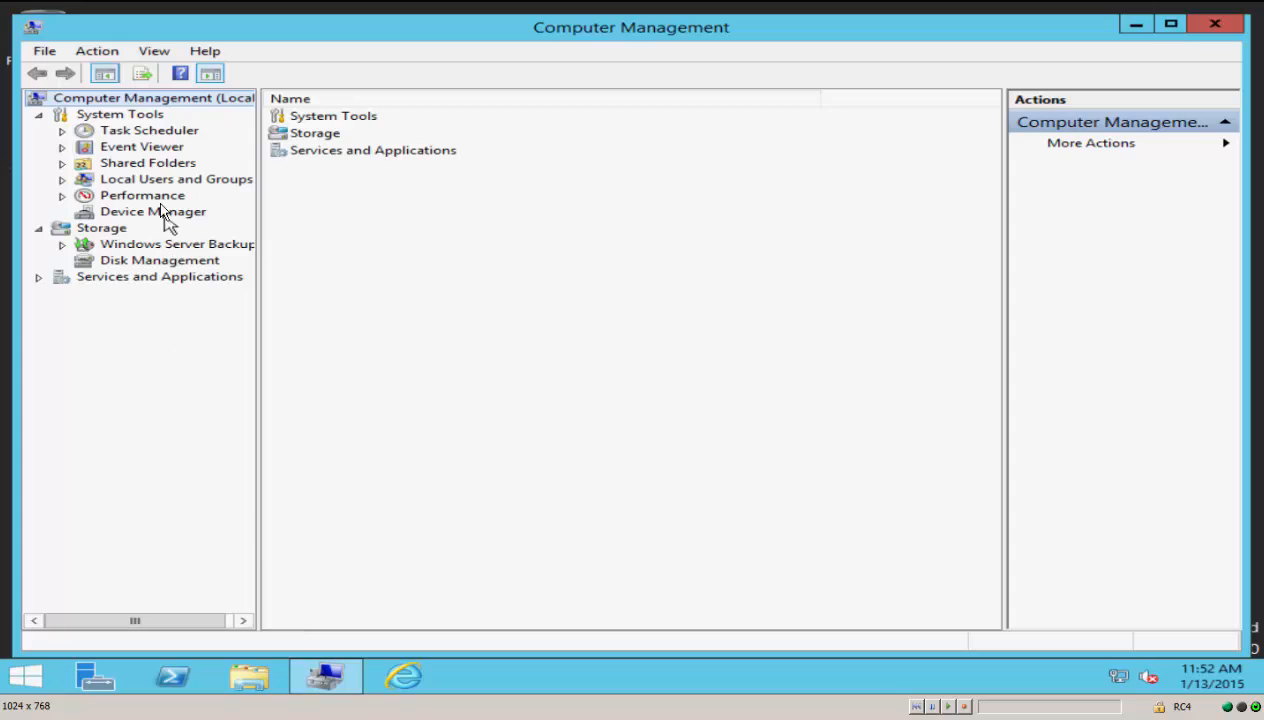
Show Network adapters in Device Manager, now listing eight 533FLR-T connections.
{"action": "left_click", "coordinate": [152, 212]}
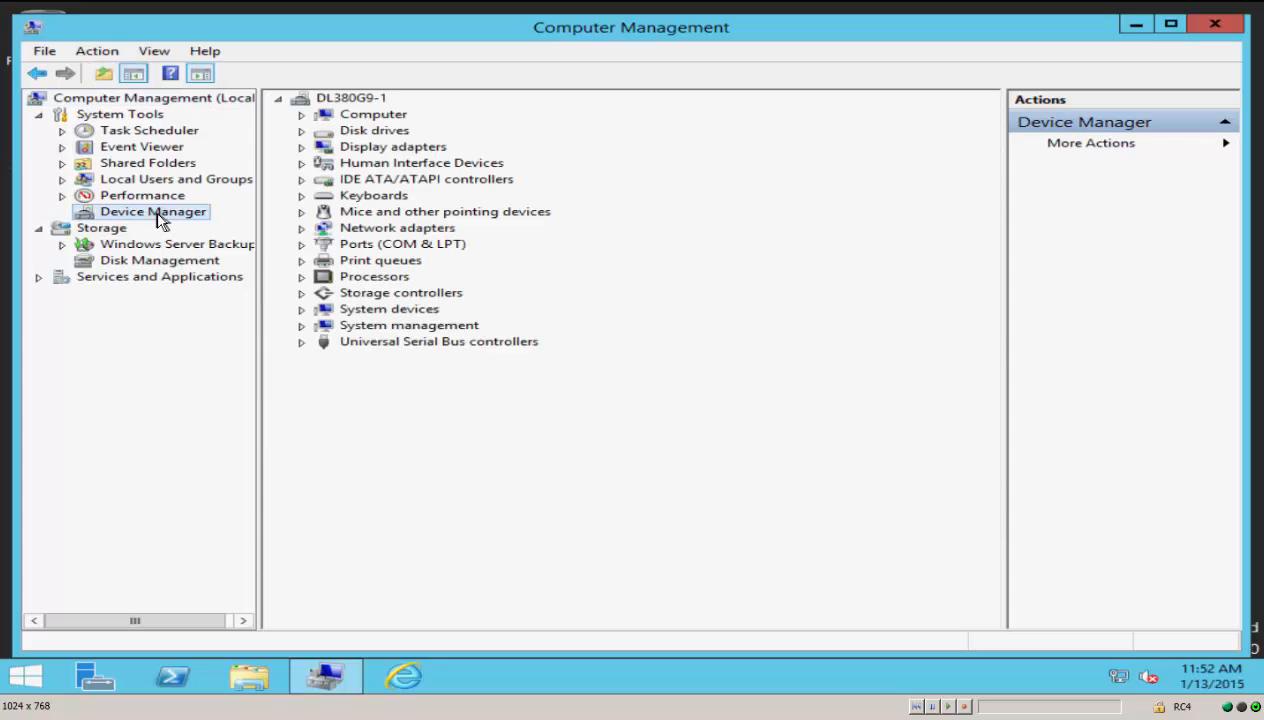
{"action": "mouse_move", "coordinate": [308, 228]}
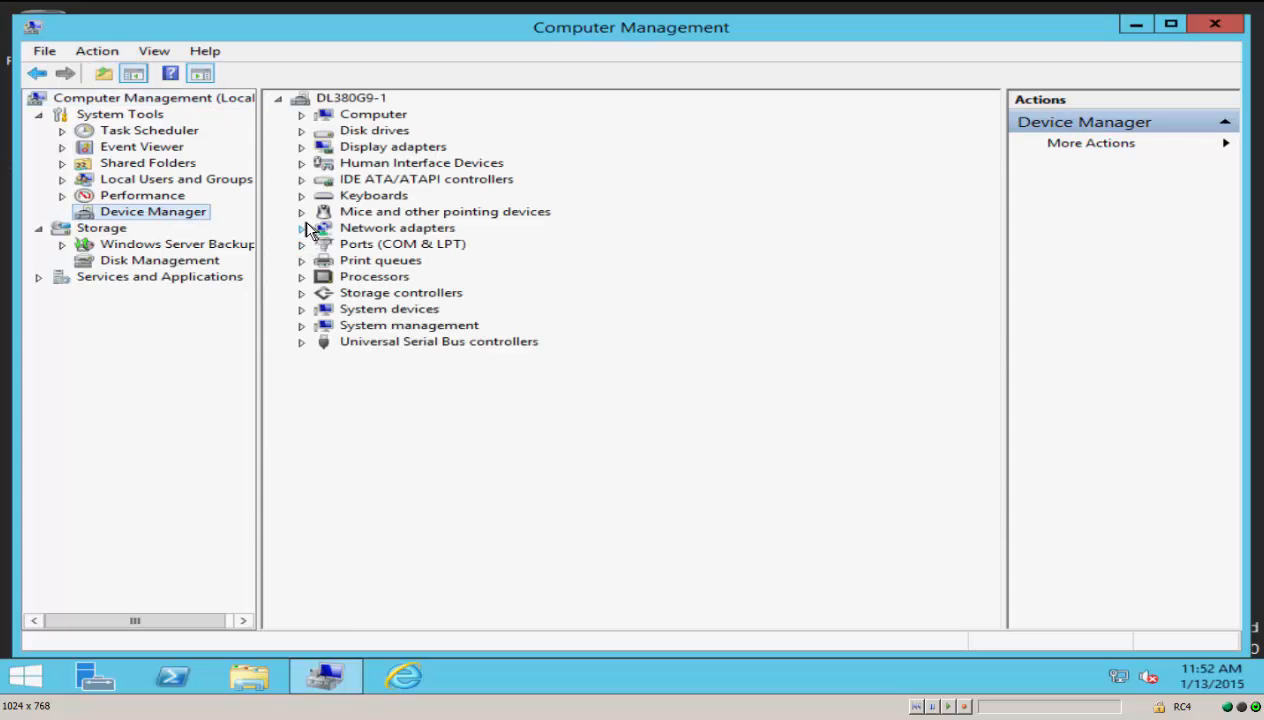
{"action": "left_click", "coordinate": [300, 228]}
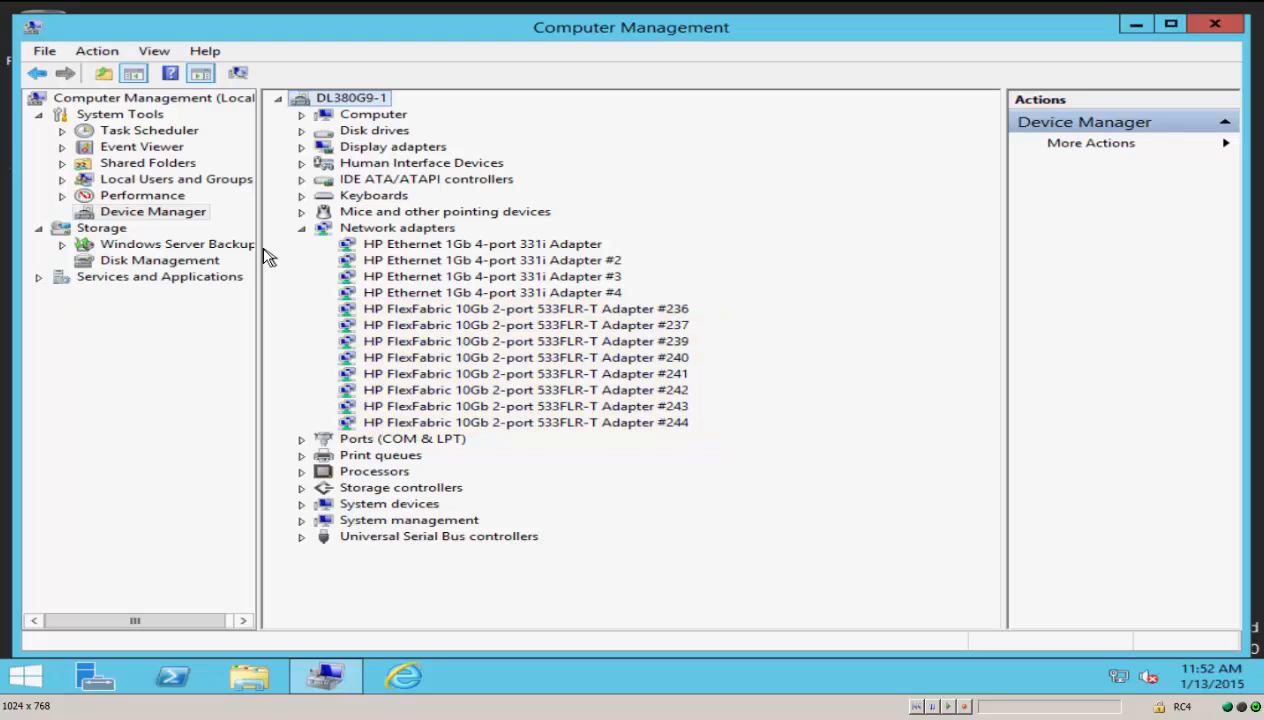
{"action": "mouse_move", "coordinate": [188, 256]}
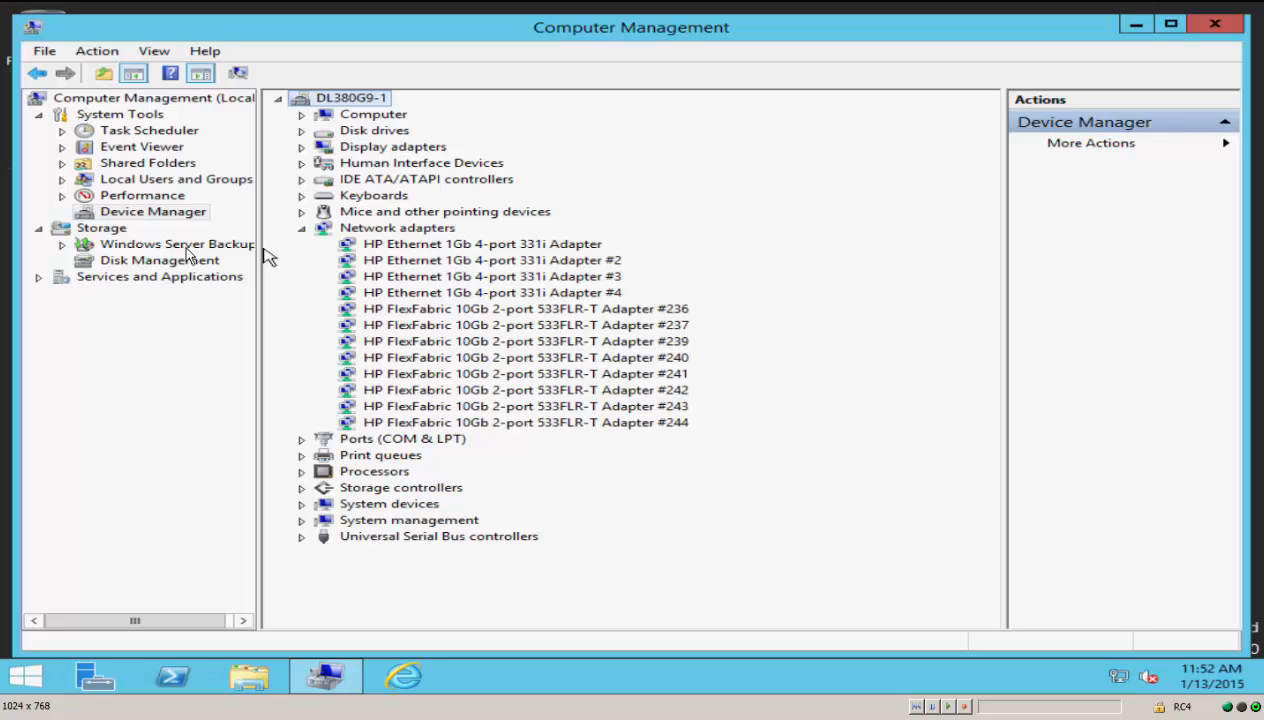